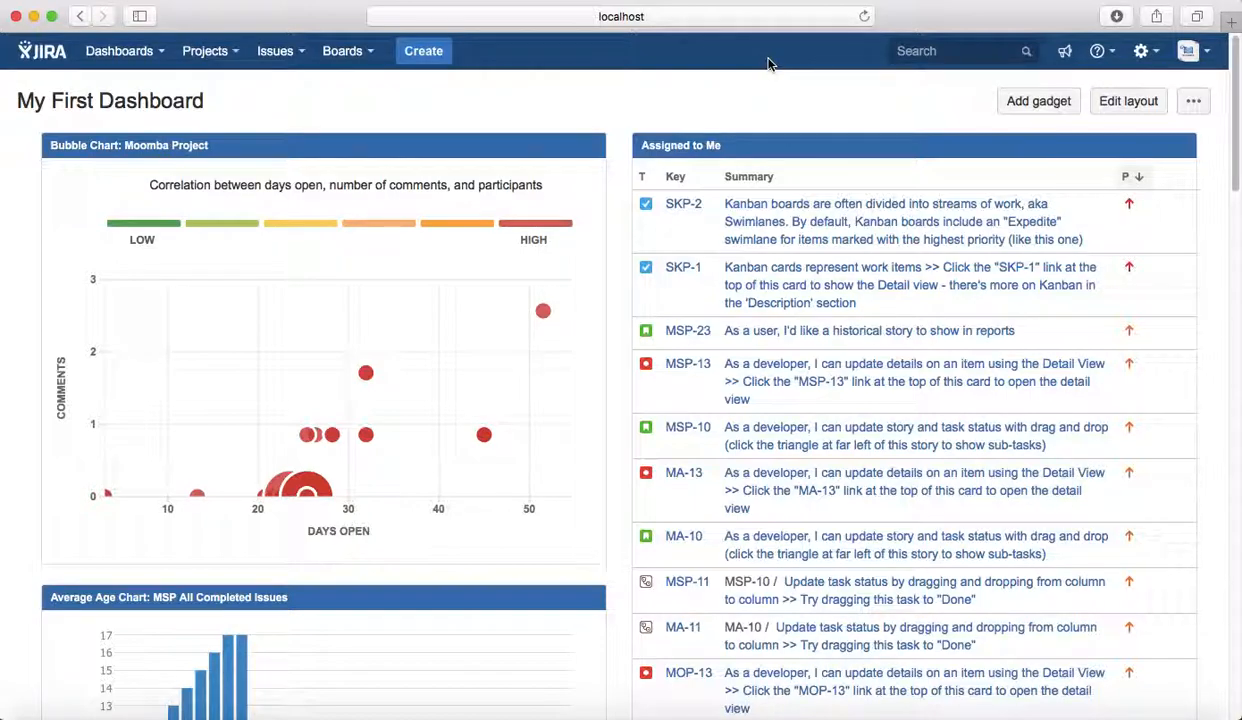
{"action": "mouse_move", "coordinate": [323, 121]}
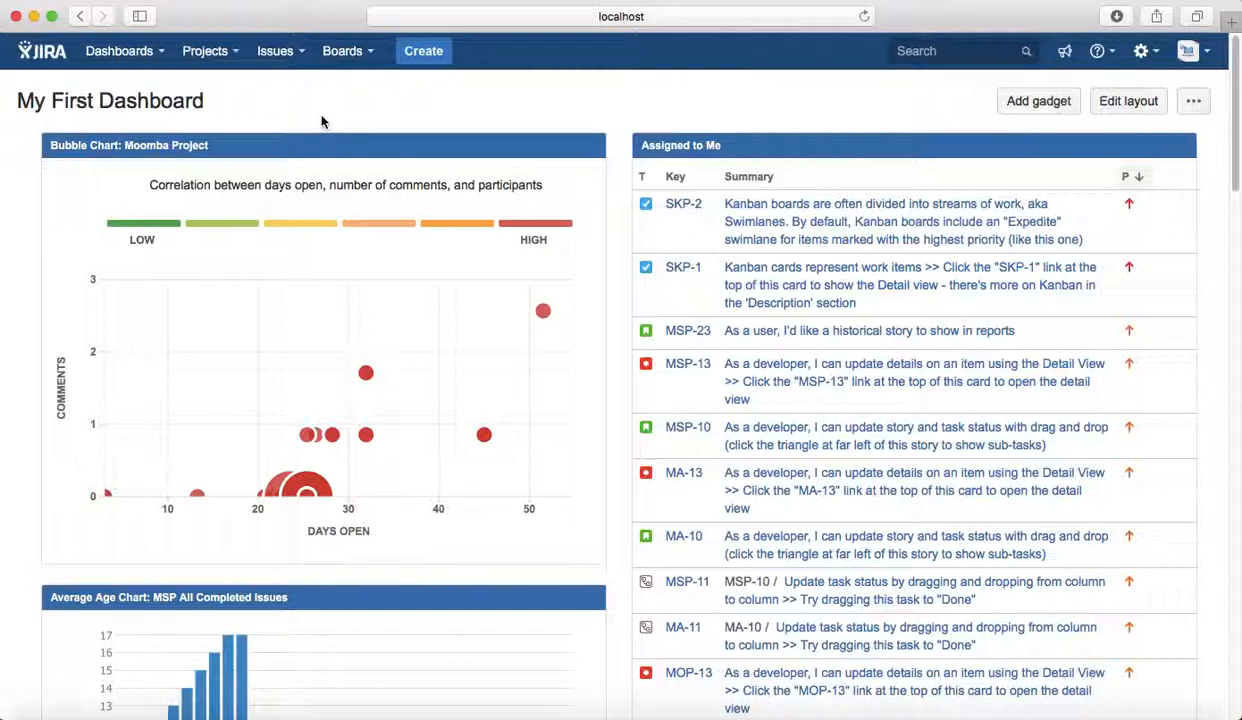
{"action": "mouse_move", "coordinate": [416, 111]}
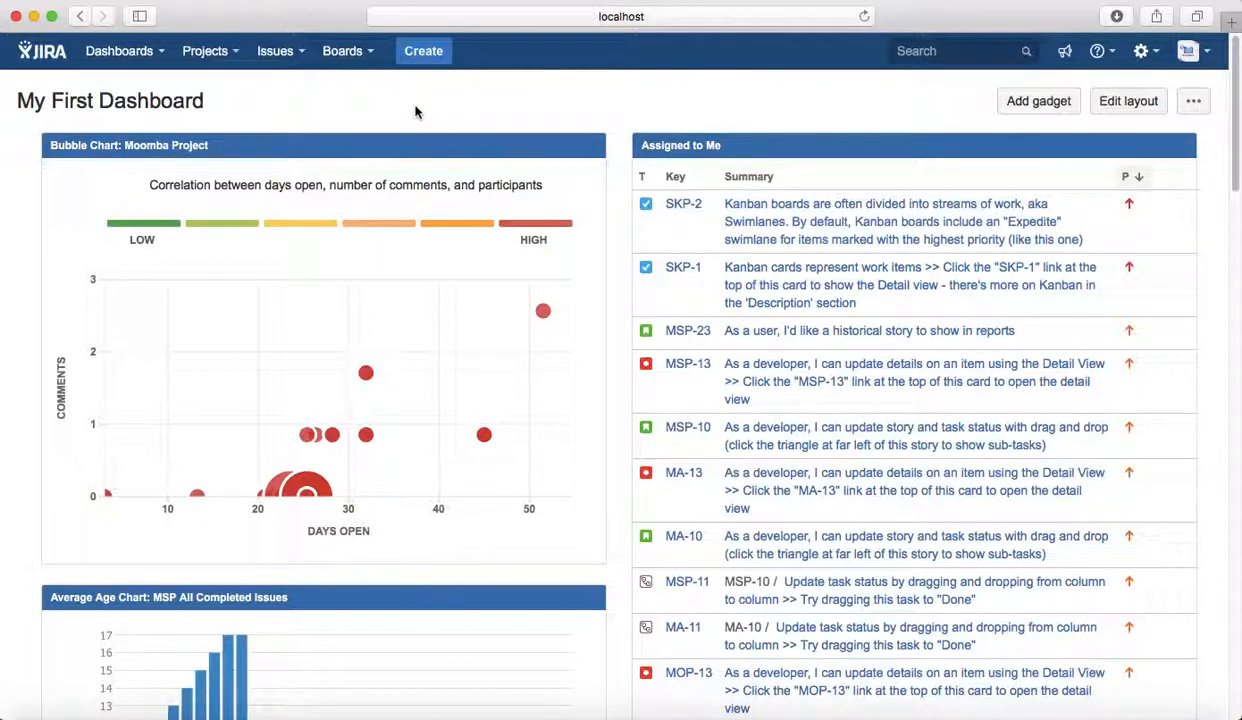
- Open the MOP board to show Sprint 4's To Do, In Progress and Done columns
{"action": "left_click", "coordinate": [205, 50]}
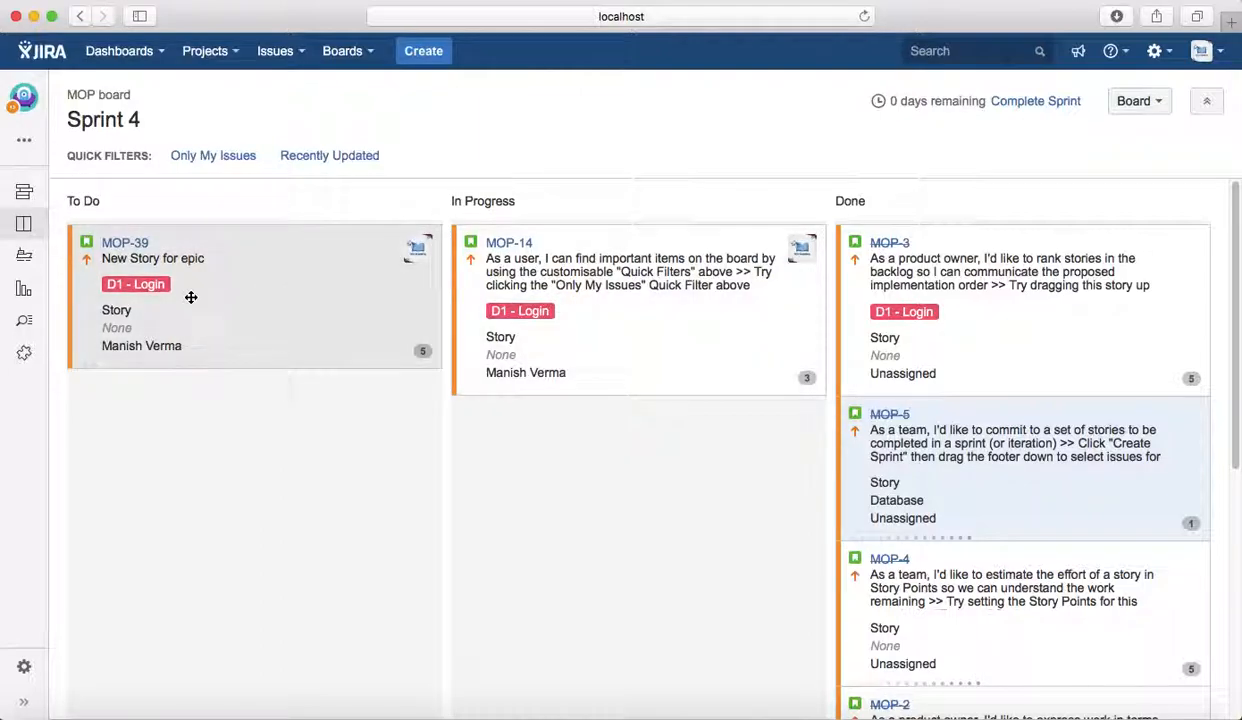
- Open MOP-39's details panel, enter and leave the summary unedited, and scroll through its sections
{"action": "left_click", "coordinate": [152, 258]}
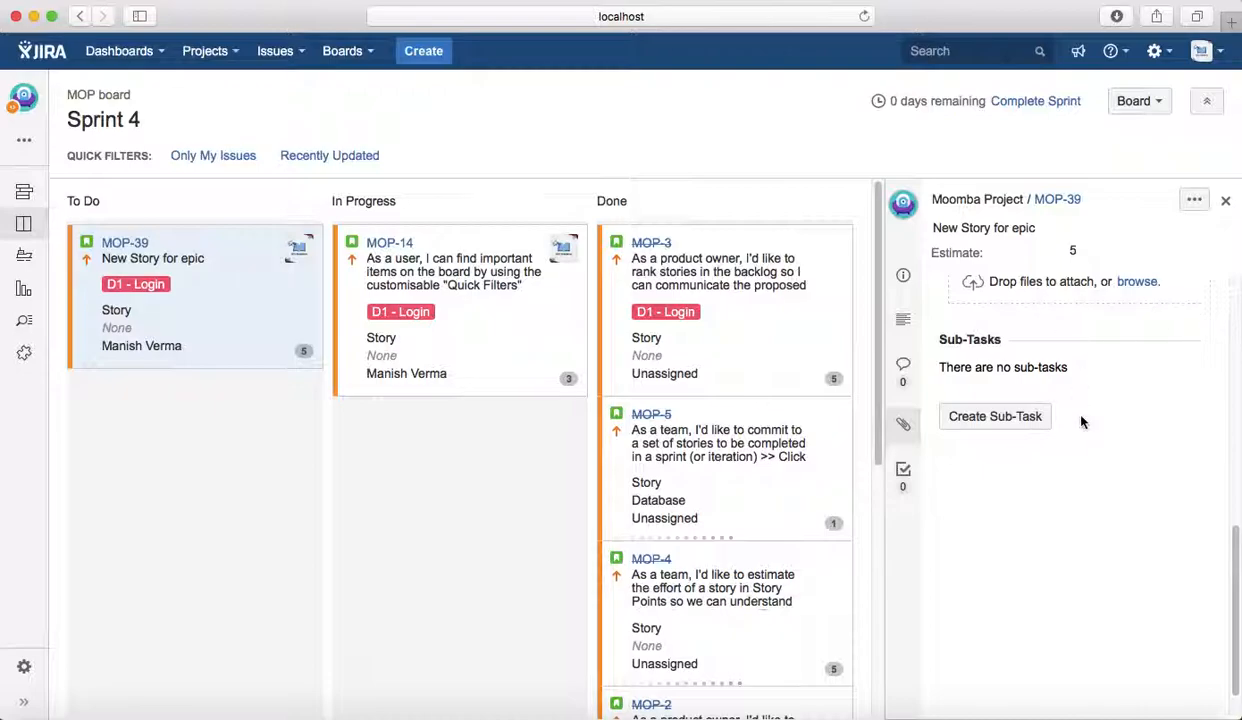
{"action": "left_click", "coordinate": [903, 275]}
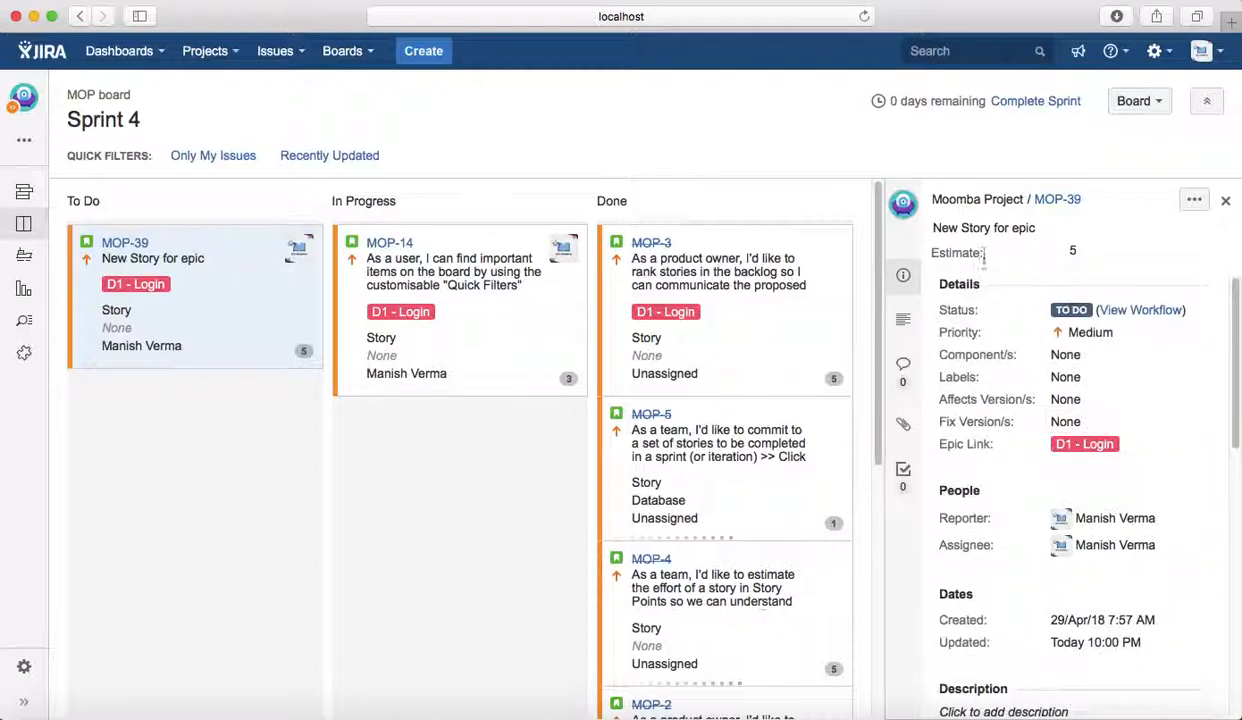
{"action": "left_click", "coordinate": [984, 227]}
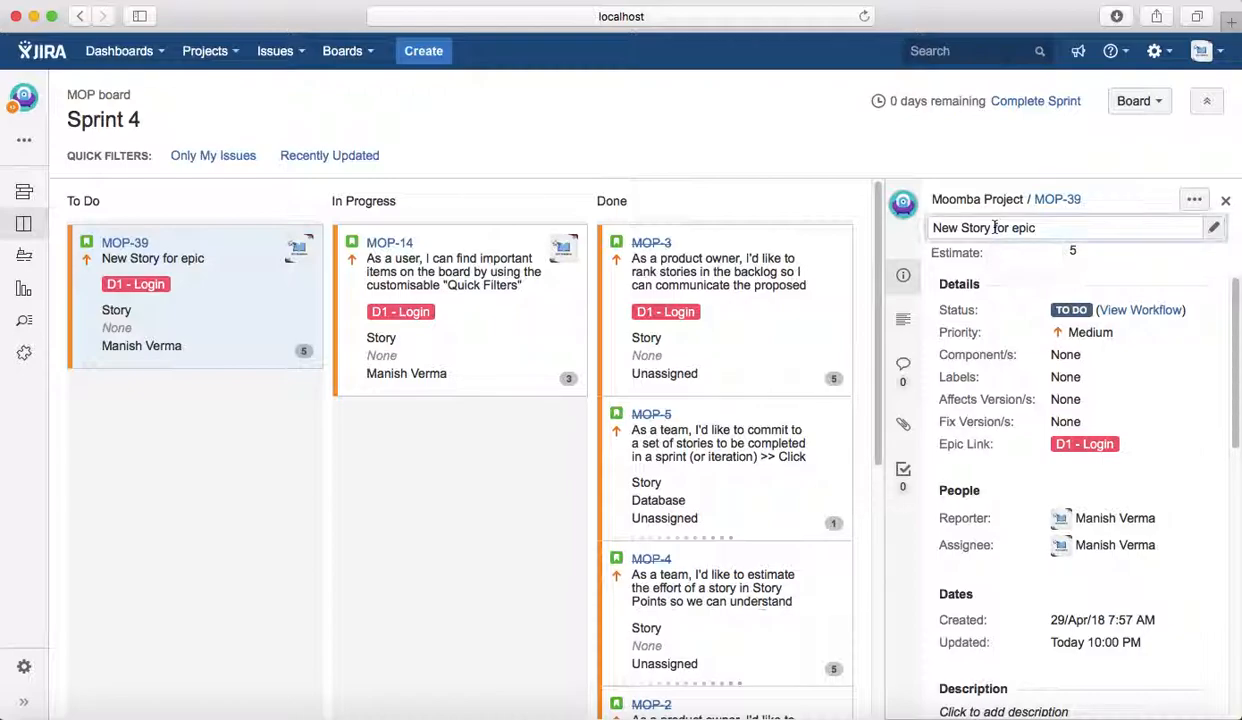
{"action": "left_click", "coordinate": [1060, 227]}
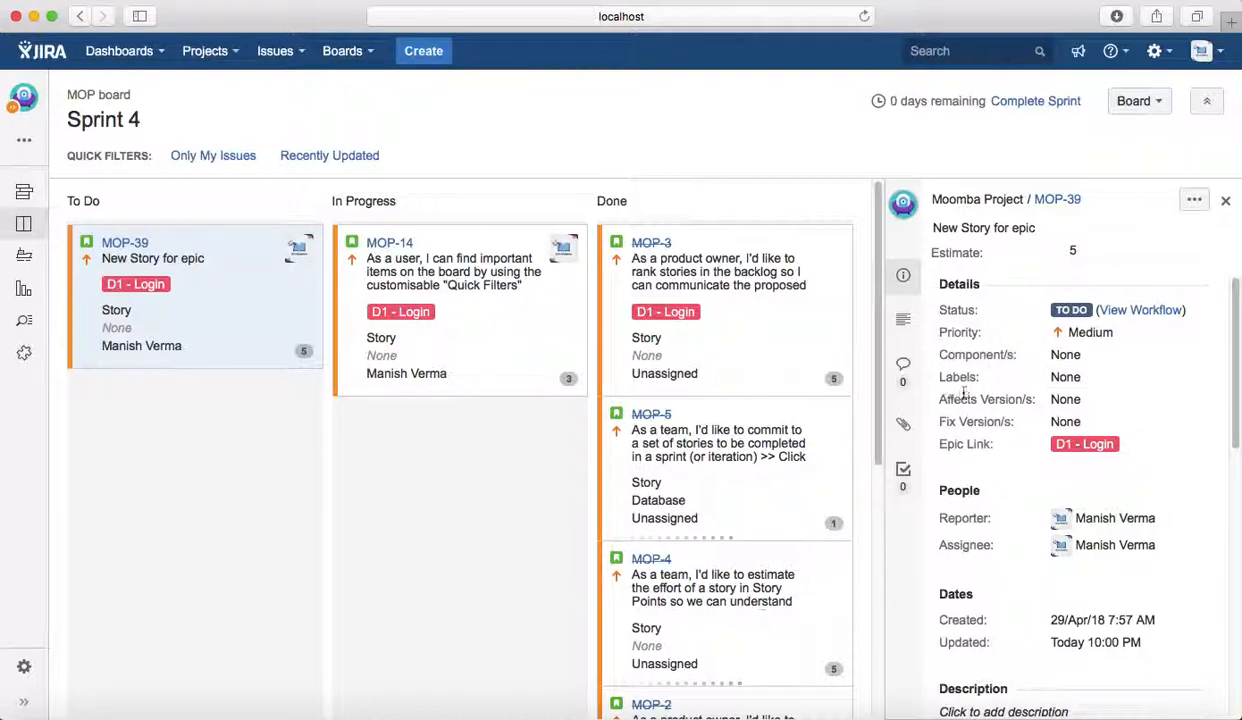
{"action": "scroll", "scroll_direction": "down", "scroll_amount": 3}
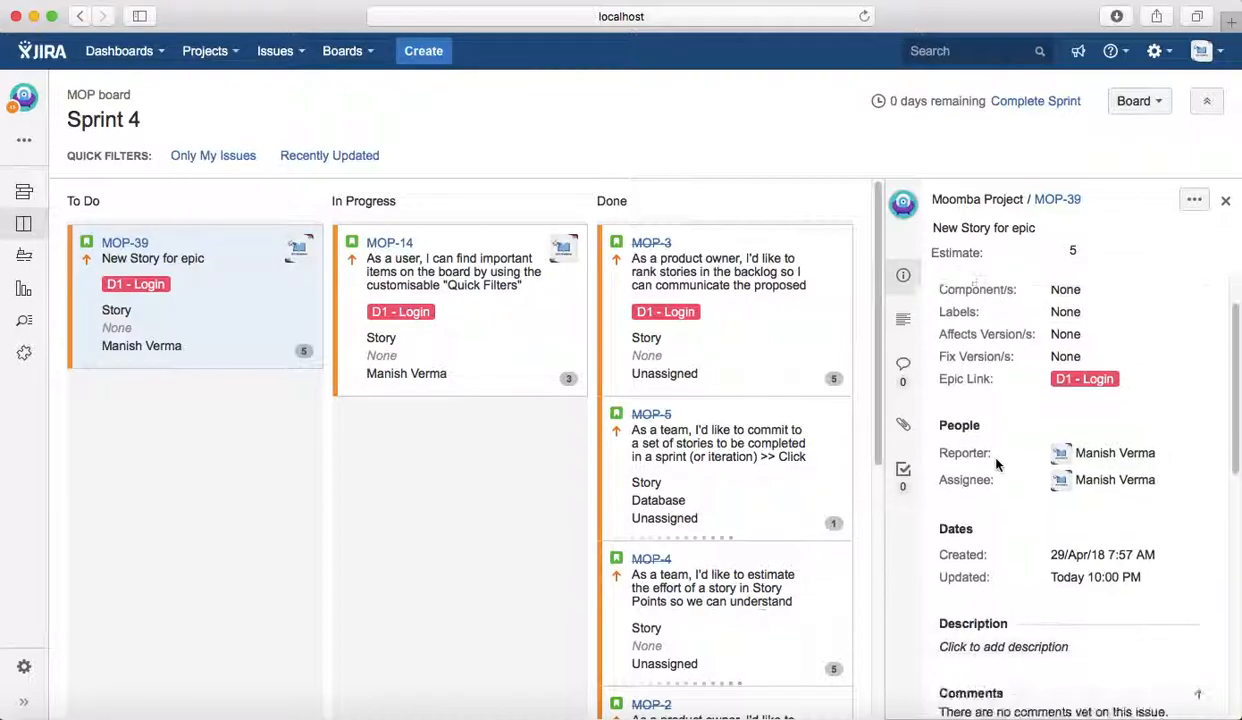
{"action": "scroll", "scroll_direction": "down", "scroll_amount": 3}
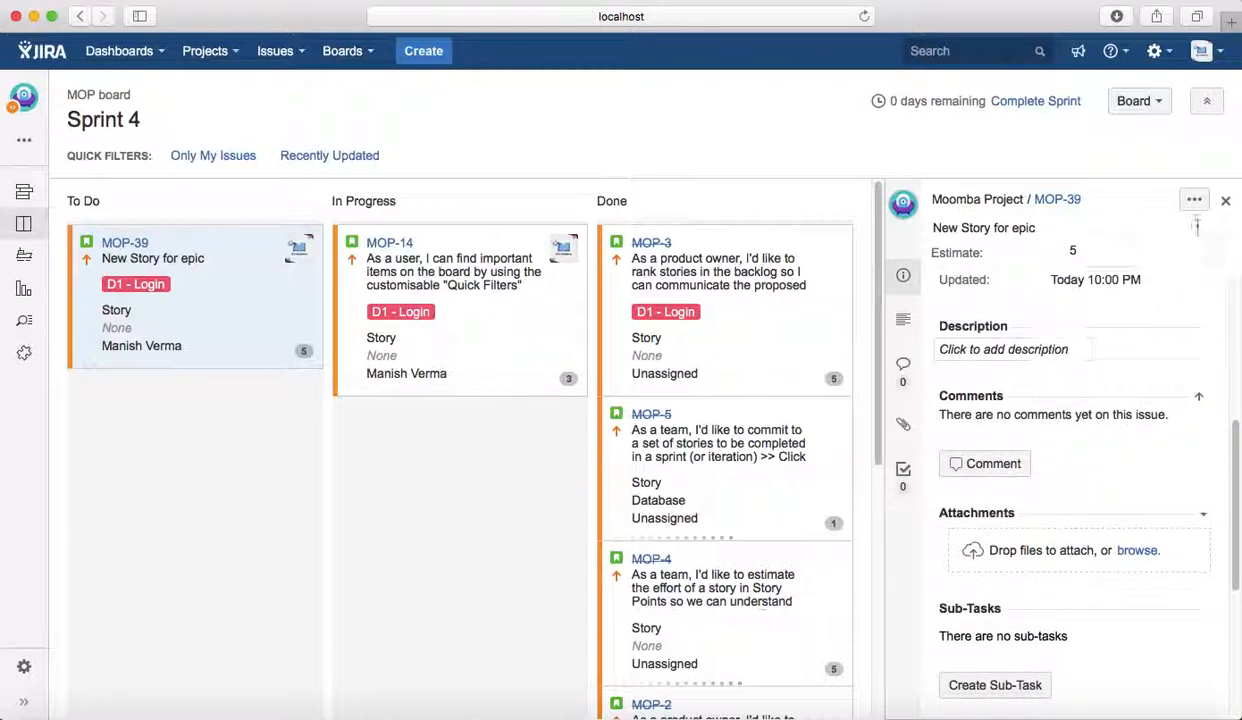
{"action": "left_click", "coordinate": [1194, 200]}
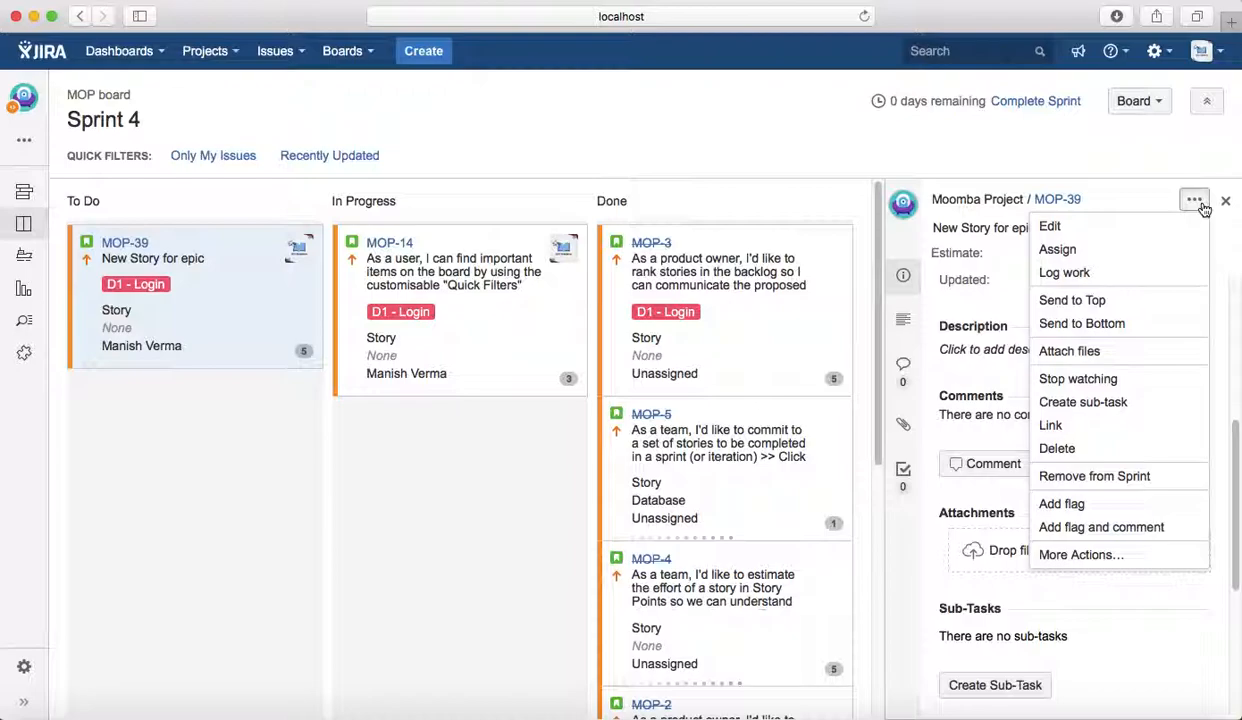
{"action": "mouse_move", "coordinate": [1050, 225]}
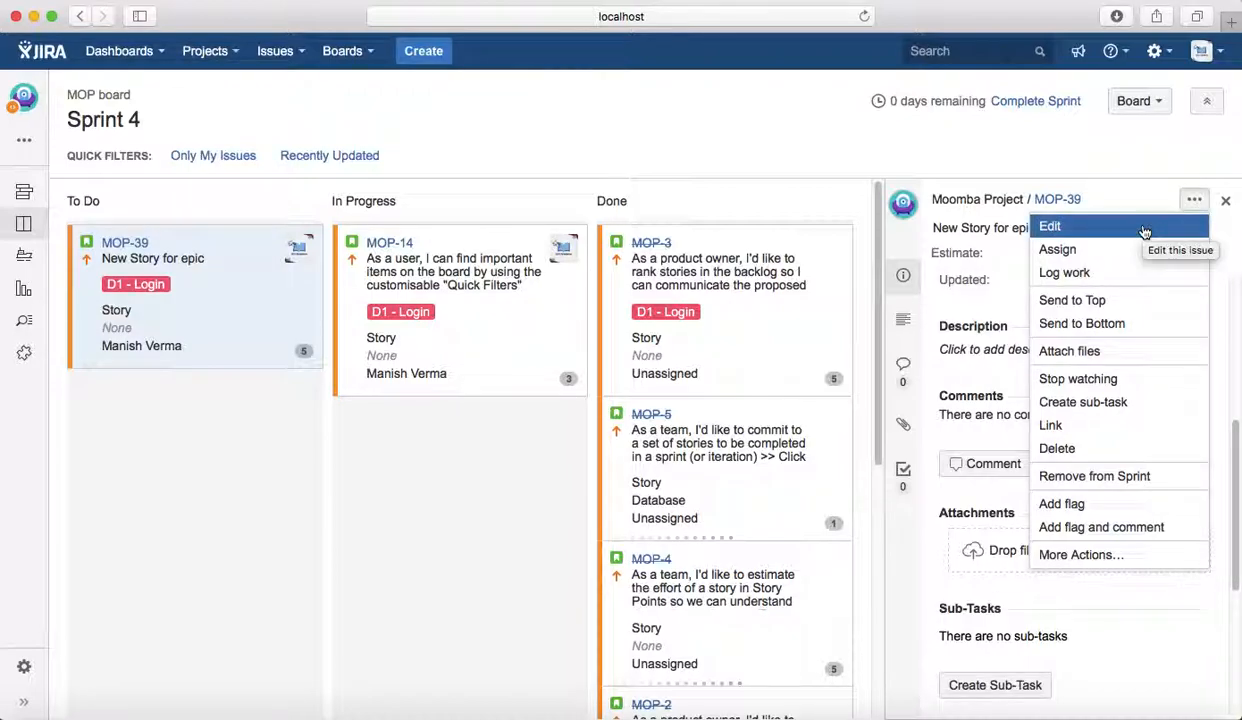
{"action": "left_click", "coordinate": [1050, 225]}
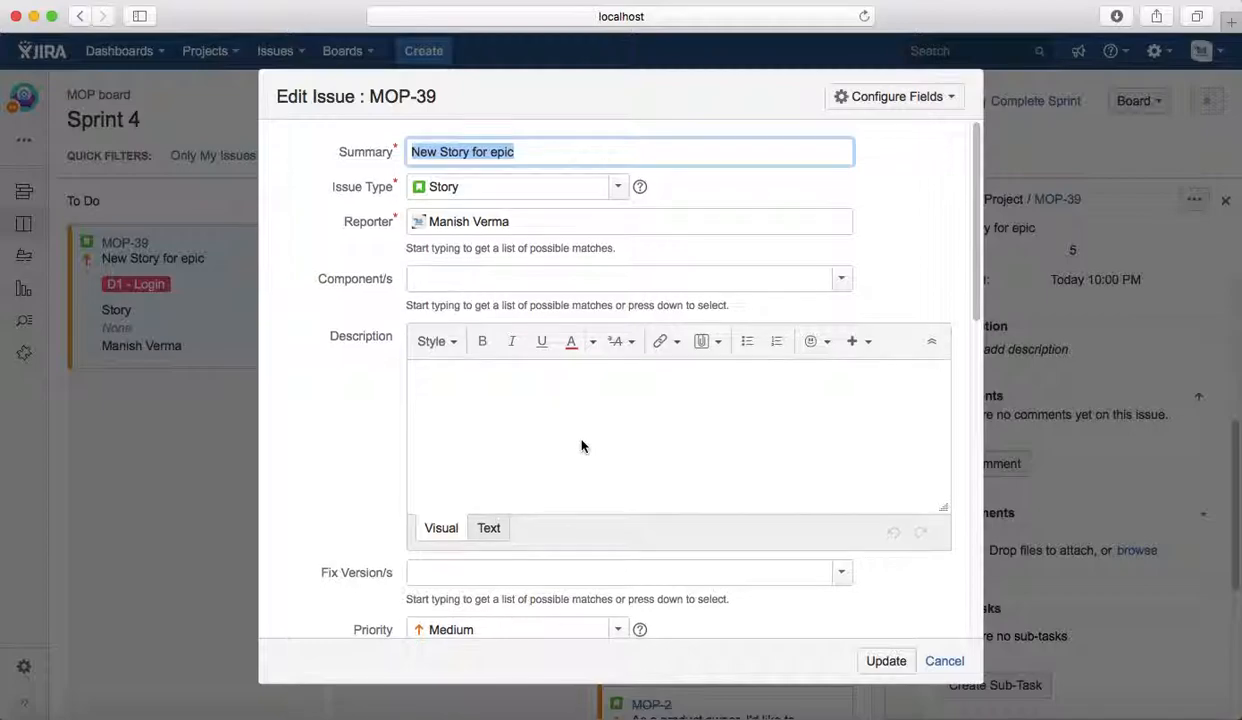
{"action": "scroll", "scroll_direction": "down", "scroll_amount": 3}
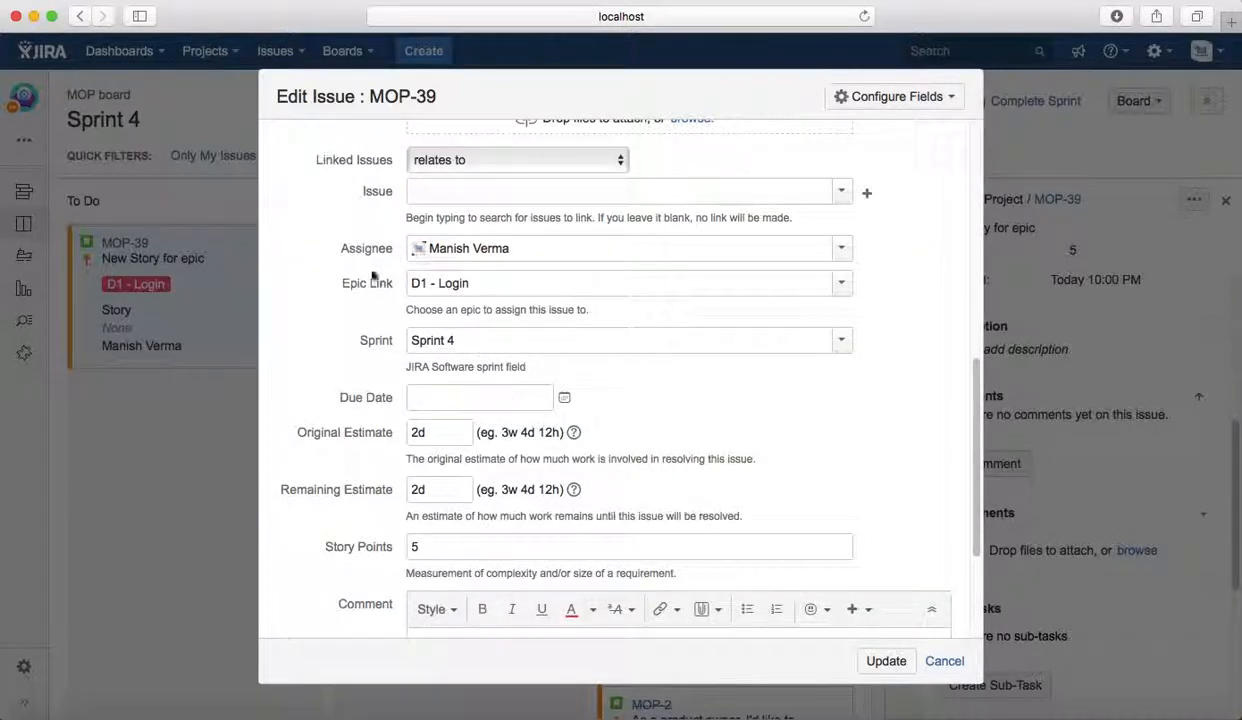
{"action": "scroll", "scroll_direction": "down", "scroll_amount": 3}
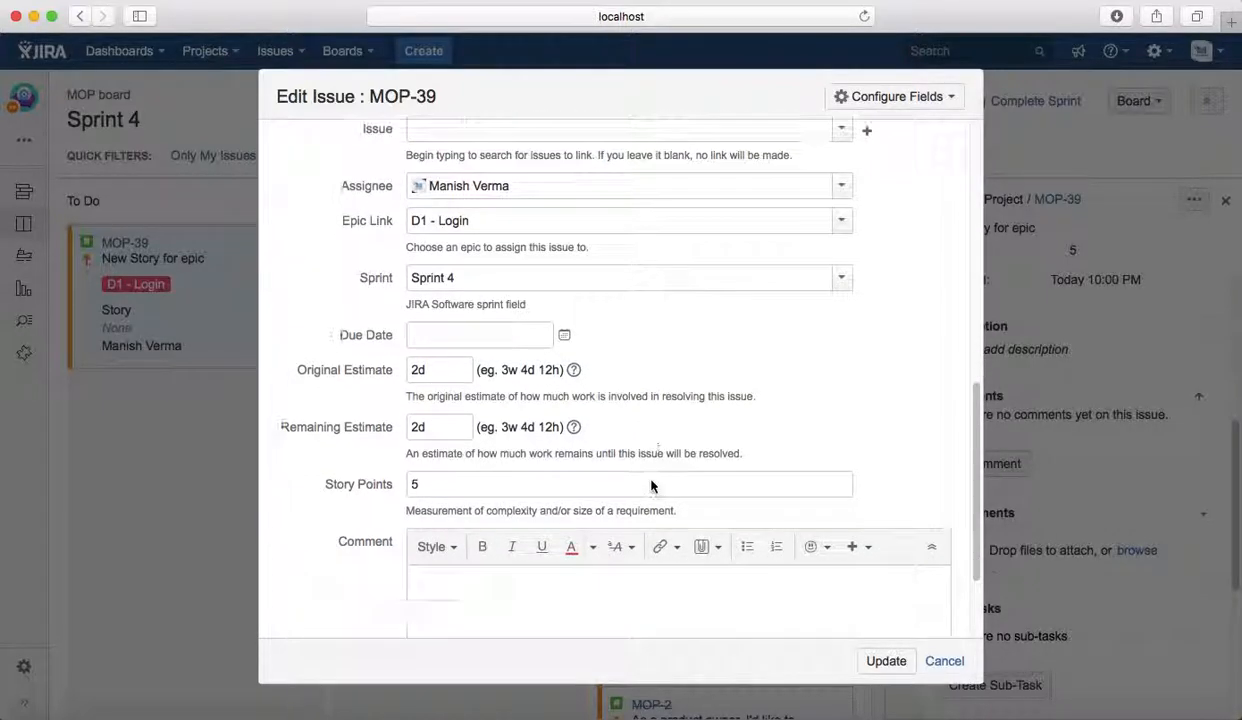
{"action": "scroll", "scroll_direction": "down", "scroll_amount": 3}
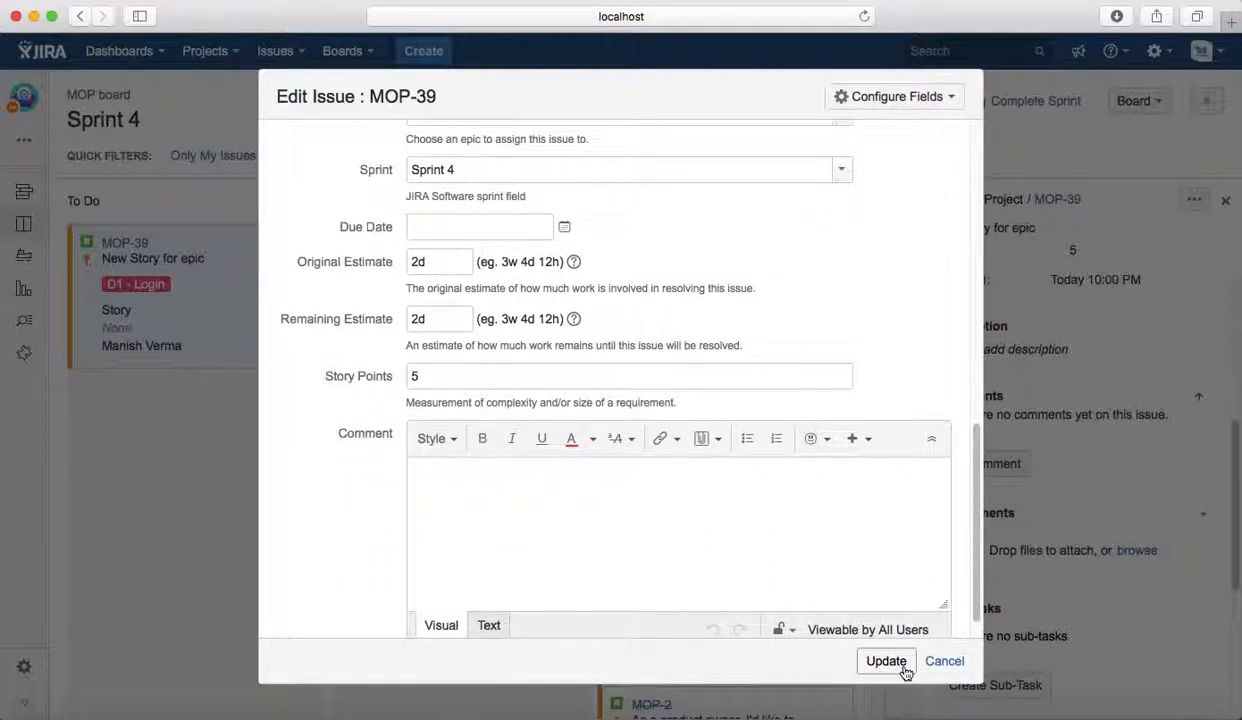
{"action": "mouse_move", "coordinate": [885, 661]}
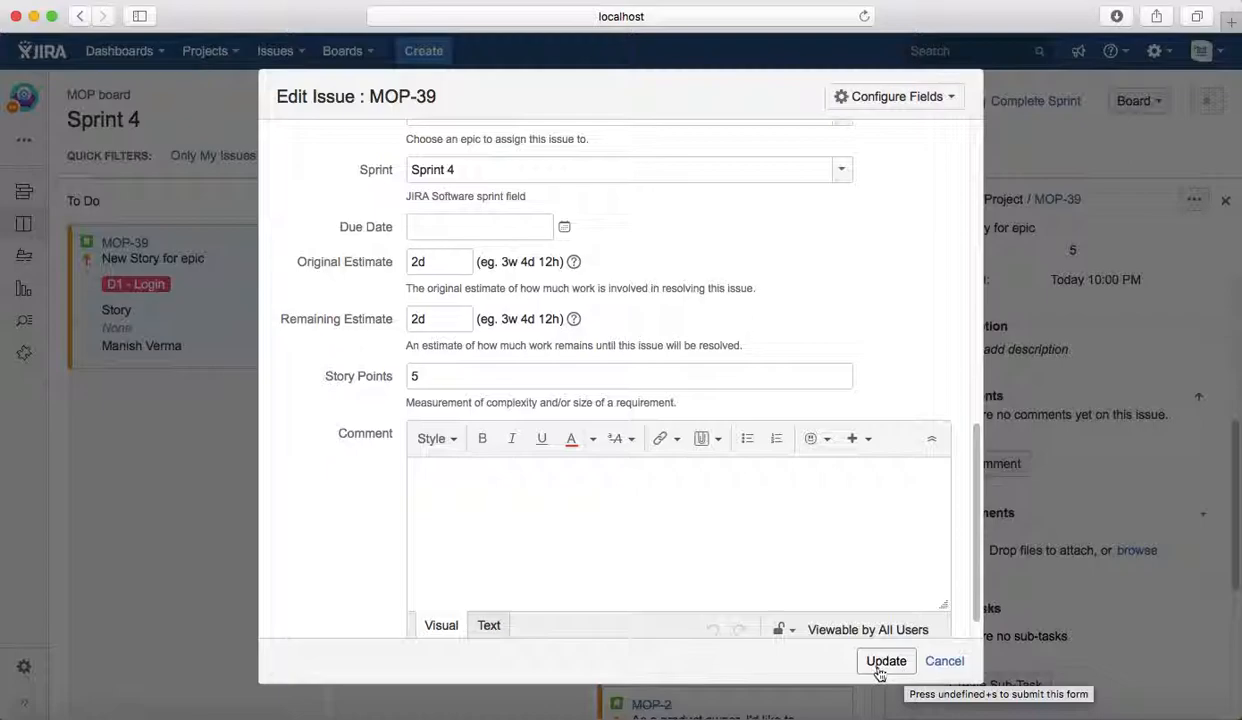
{"action": "left_click", "coordinate": [885, 660]}
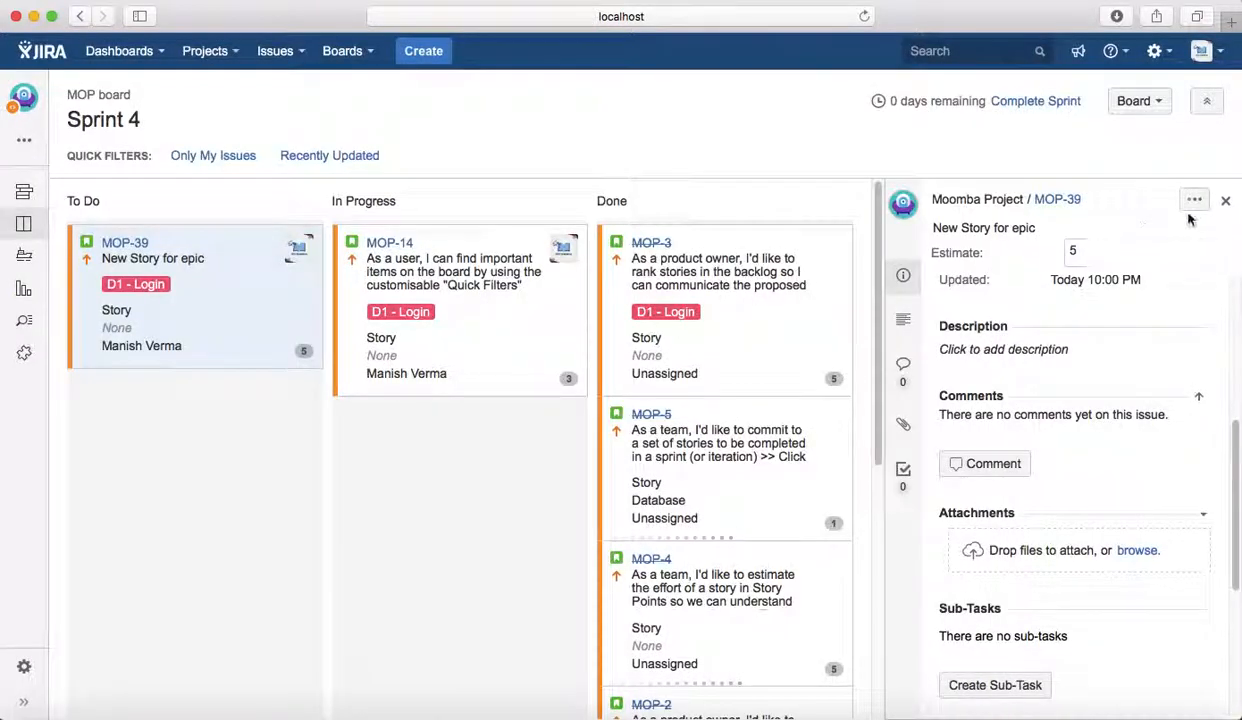
- Select MOP-14 in the MOP backlog and open its full issue page
{"action": "left_click", "coordinate": [1225, 200]}
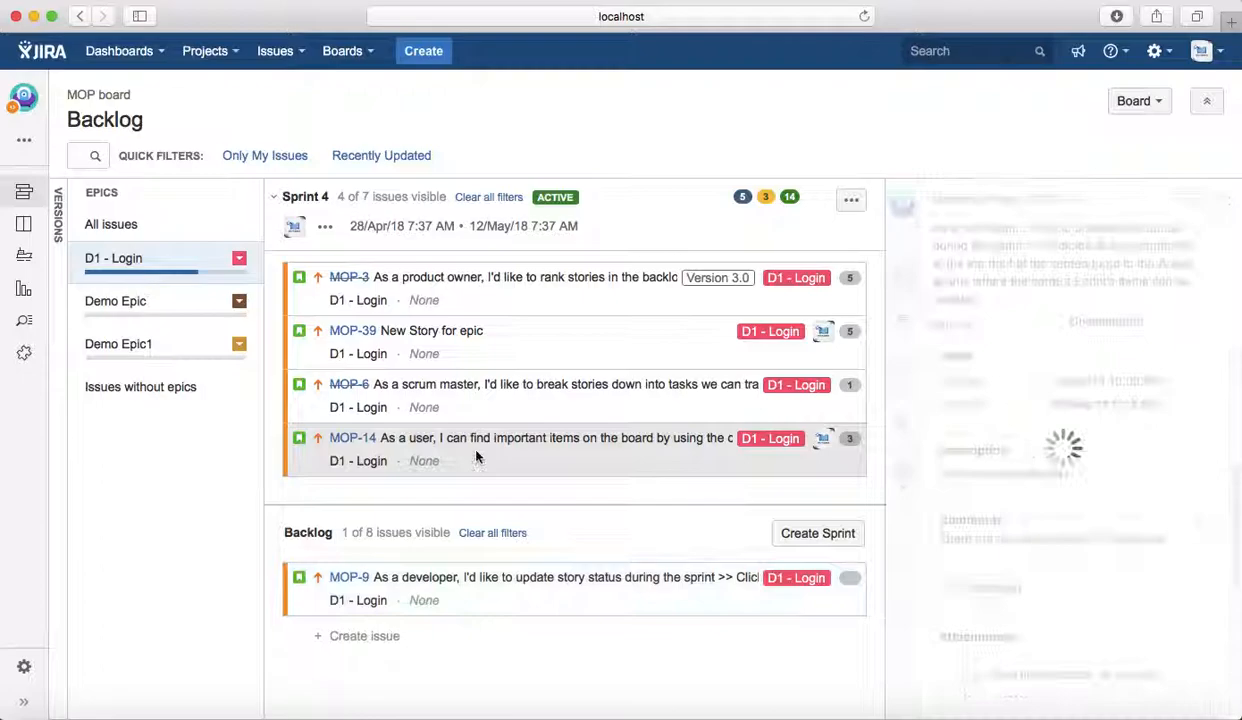
{"action": "left_click", "coordinate": [450, 437]}
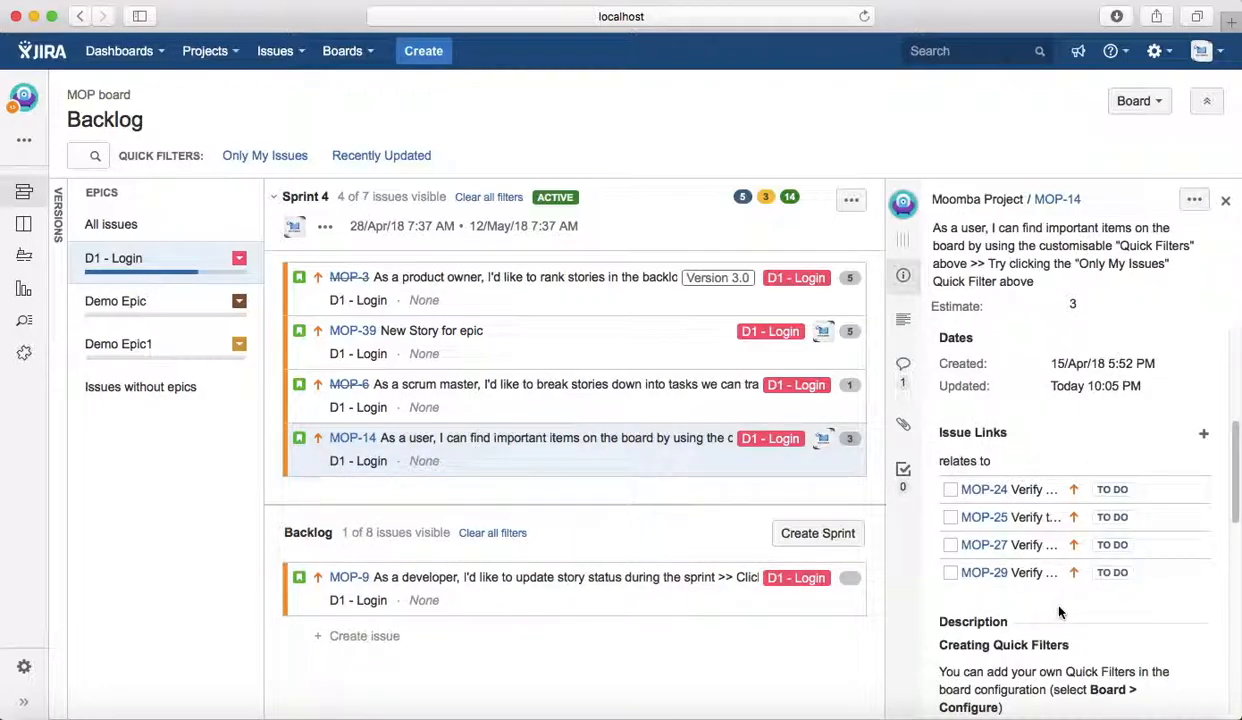
{"action": "scroll", "scroll_direction": "down", "scroll_amount": 3}
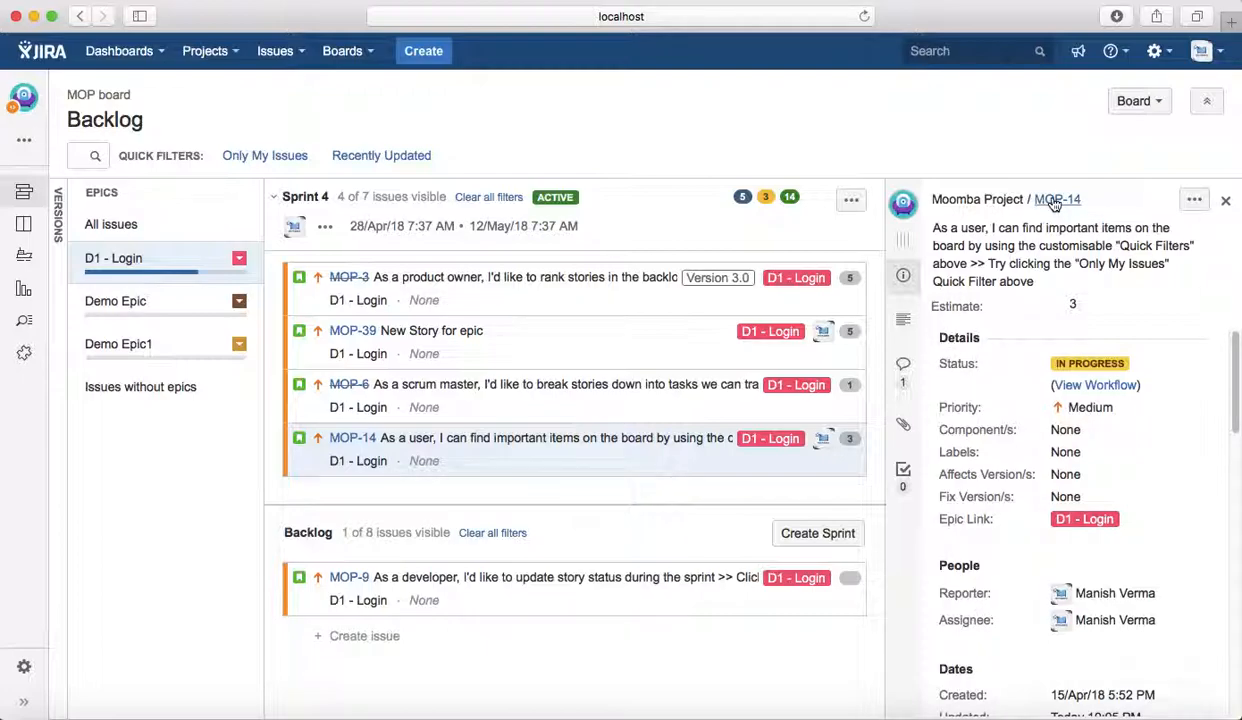
{"action": "left_click", "coordinate": [1057, 199]}
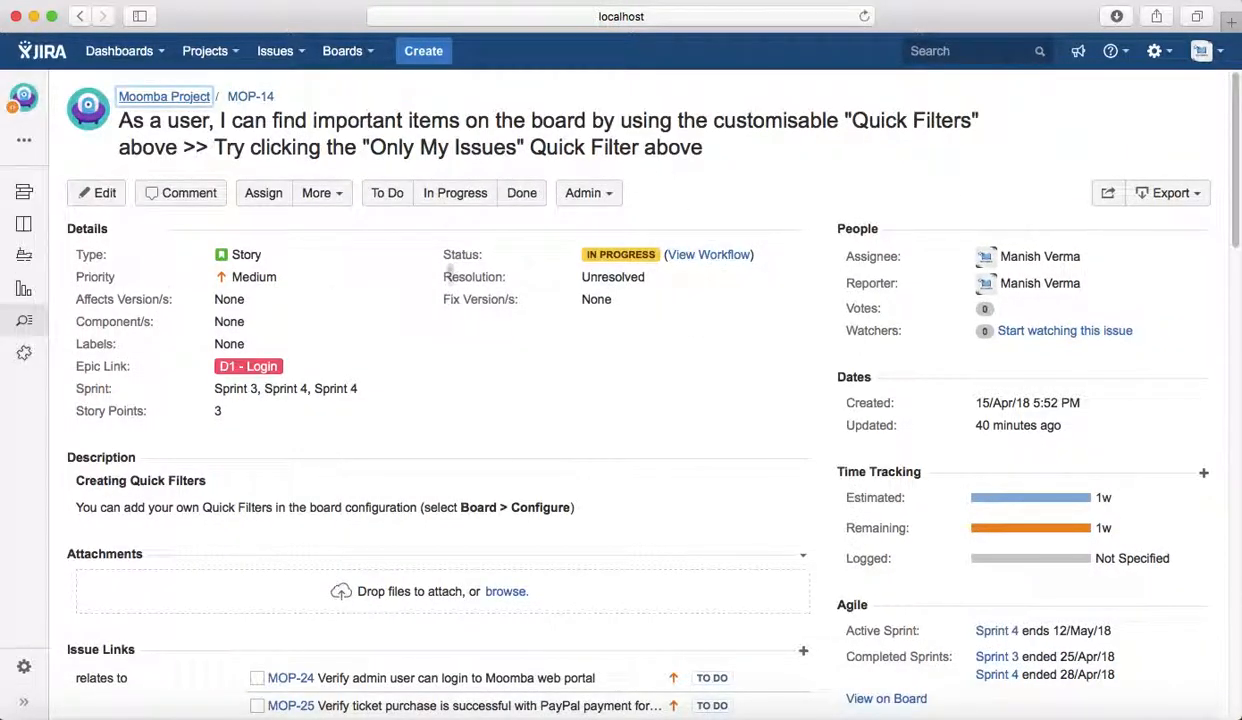
{"action": "left_click", "coordinate": [96, 193]}
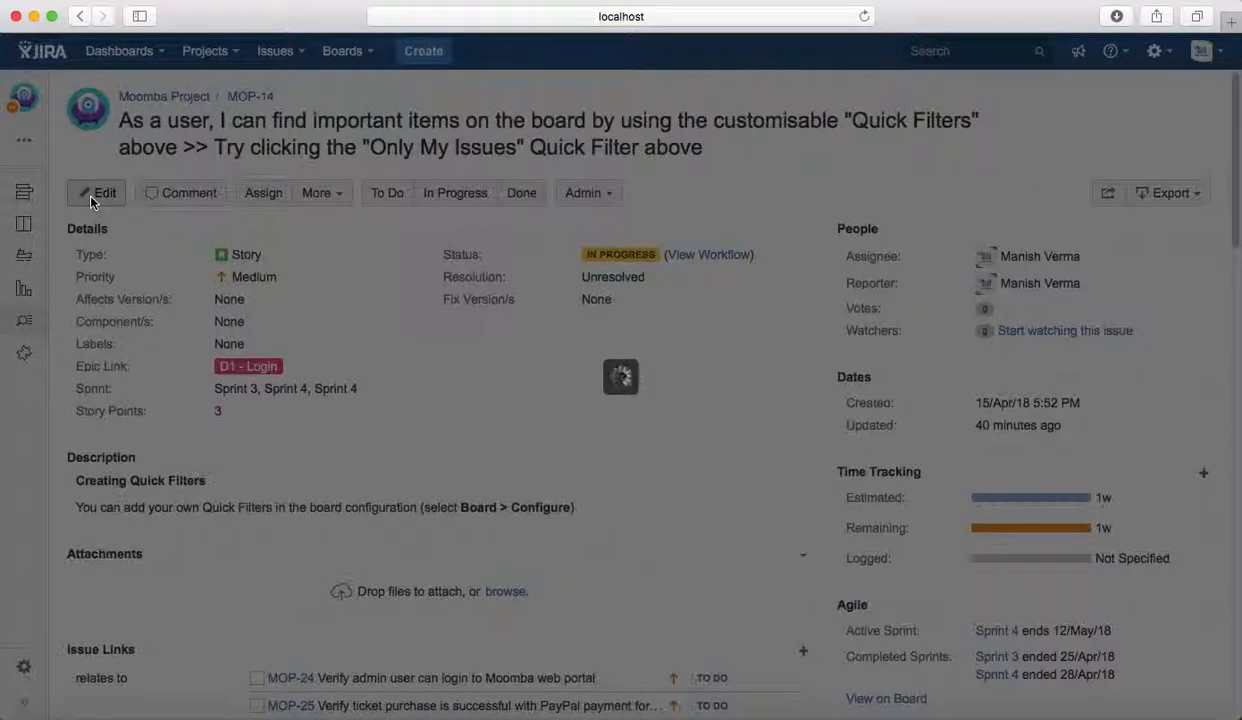
{"action": "left_click", "coordinate": [96, 193]}
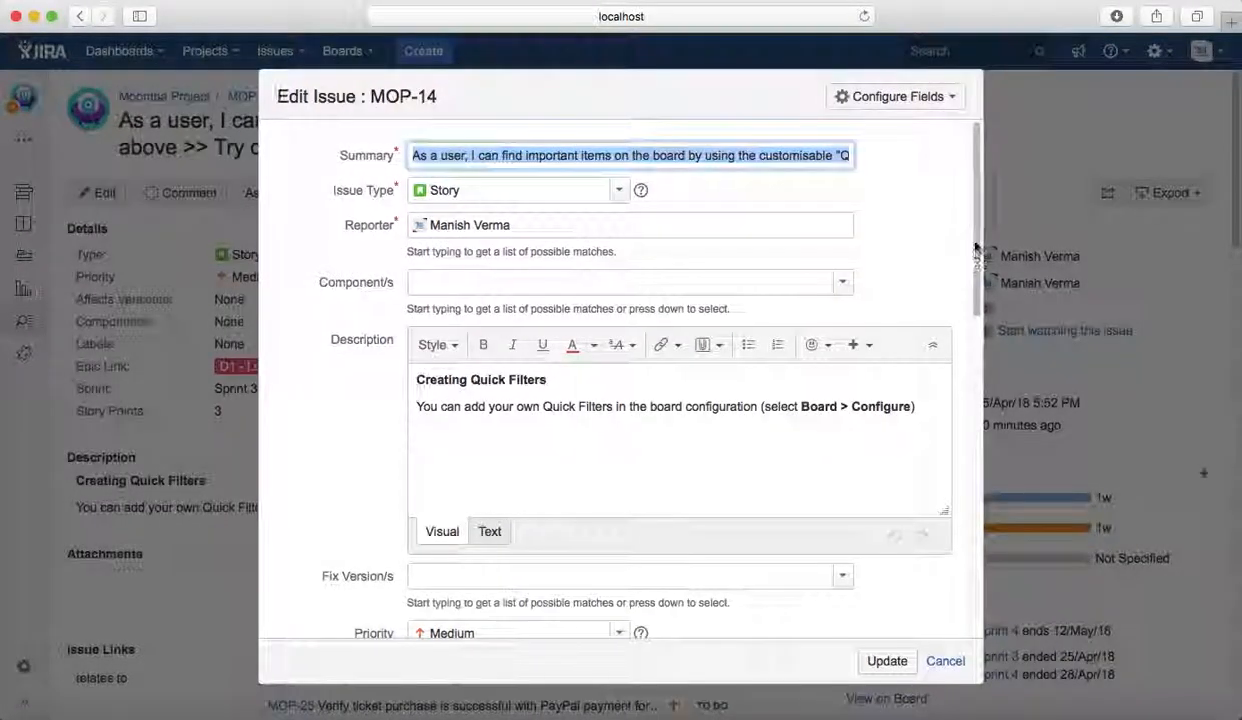
{"action": "scroll", "scroll_direction": "down", "scroll_amount": 3}
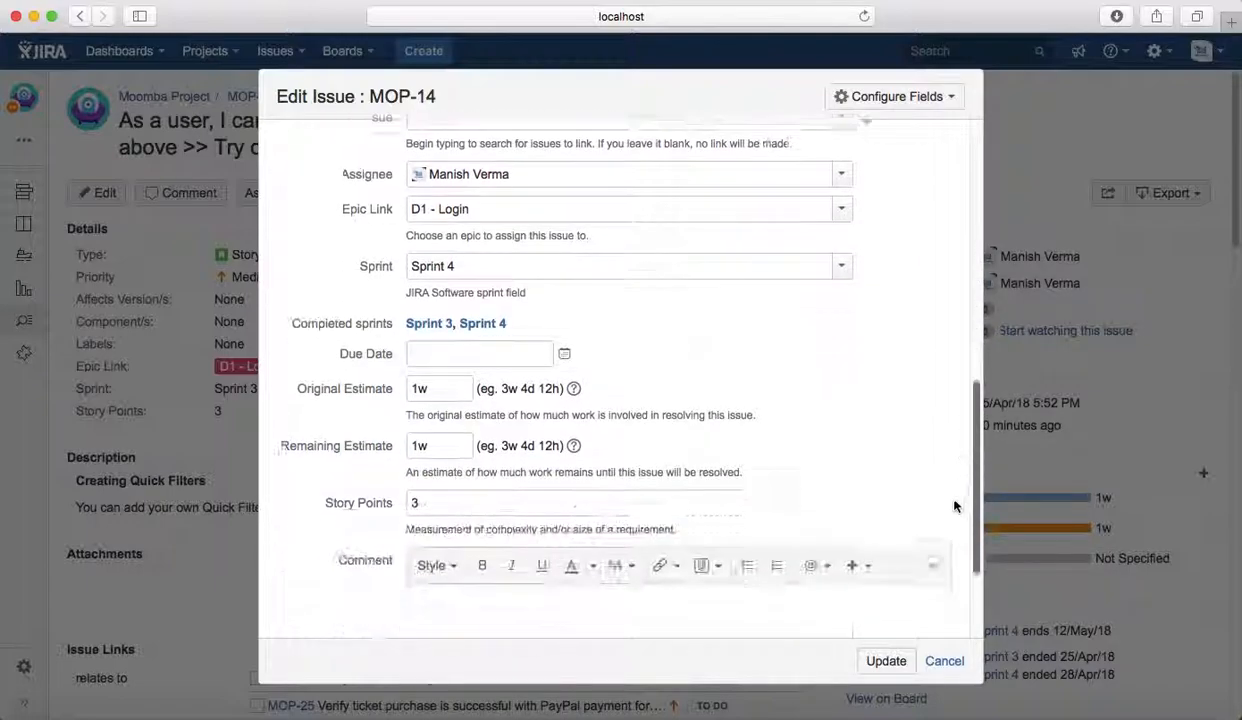
{"action": "scroll", "scroll_direction": "down", "scroll_amount": 3}
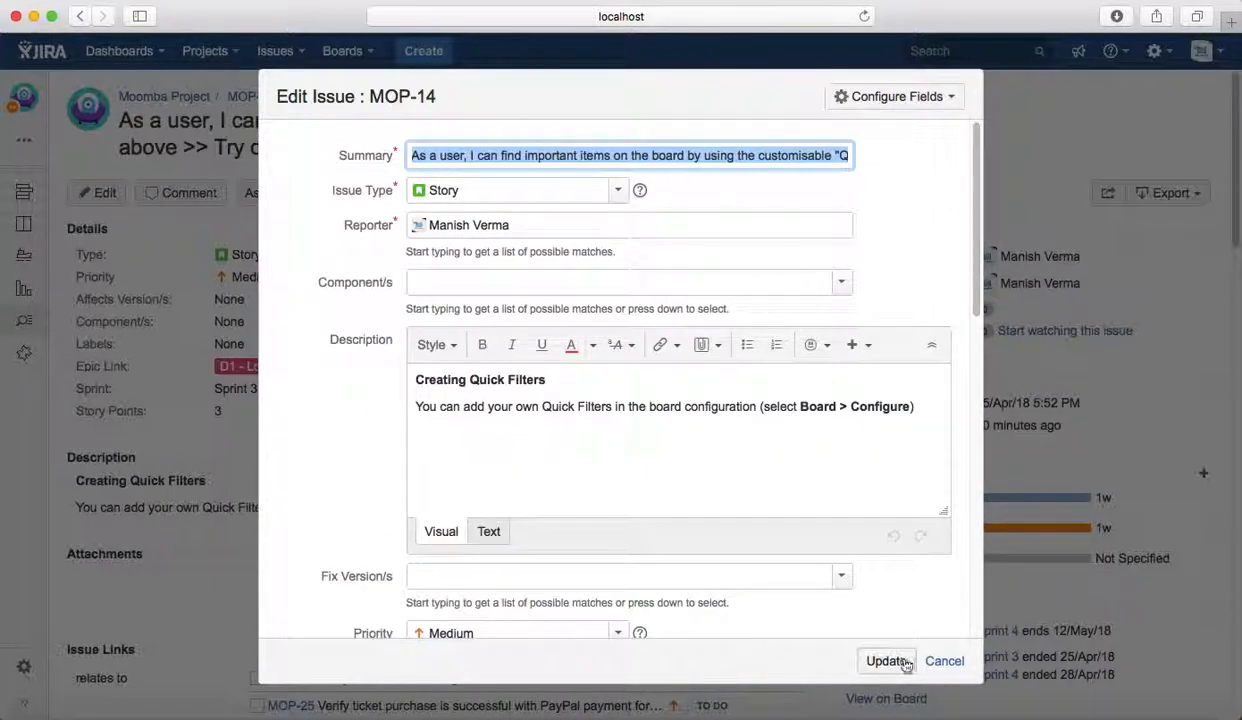
{"action": "left_click", "coordinate": [884, 660]}
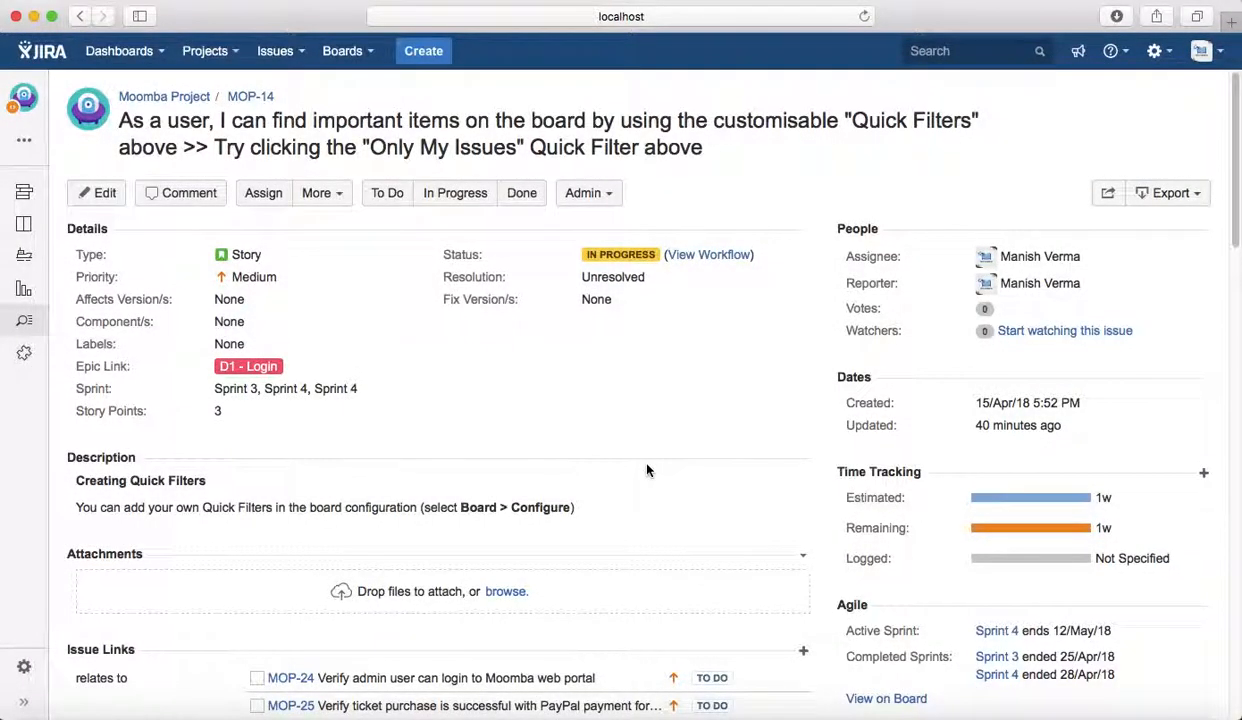
{"action": "mouse_move", "coordinate": [697, 470]}
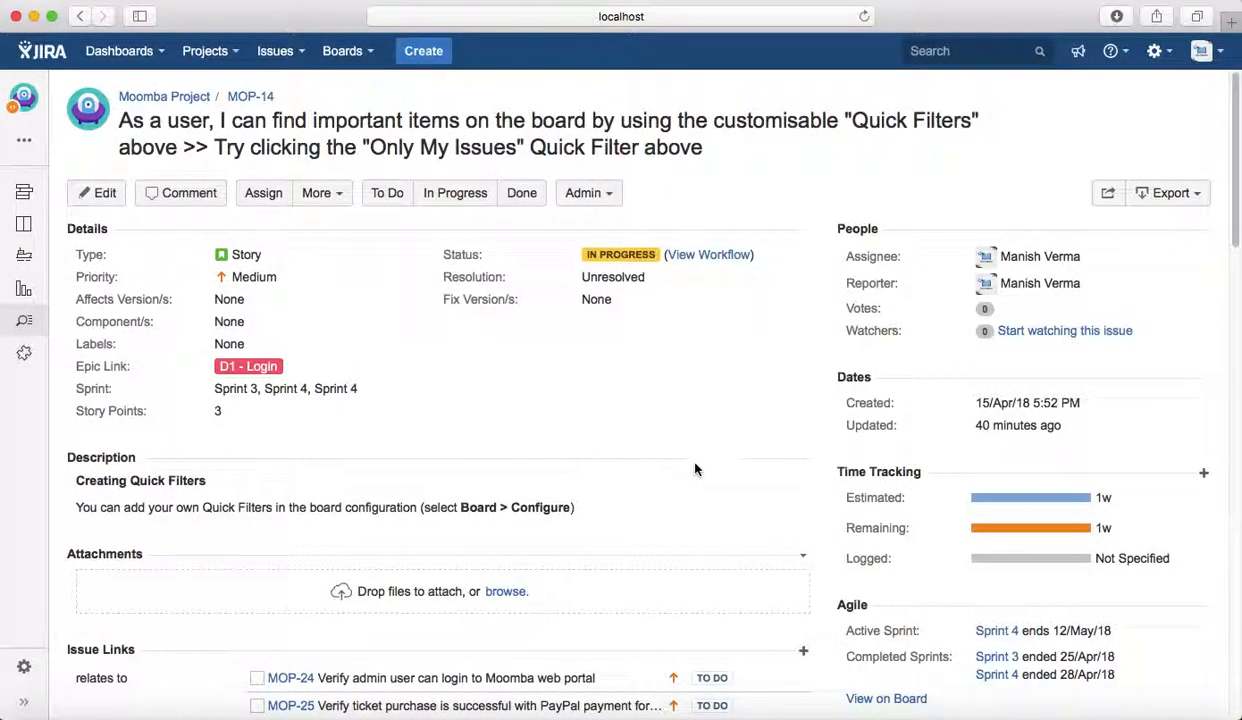